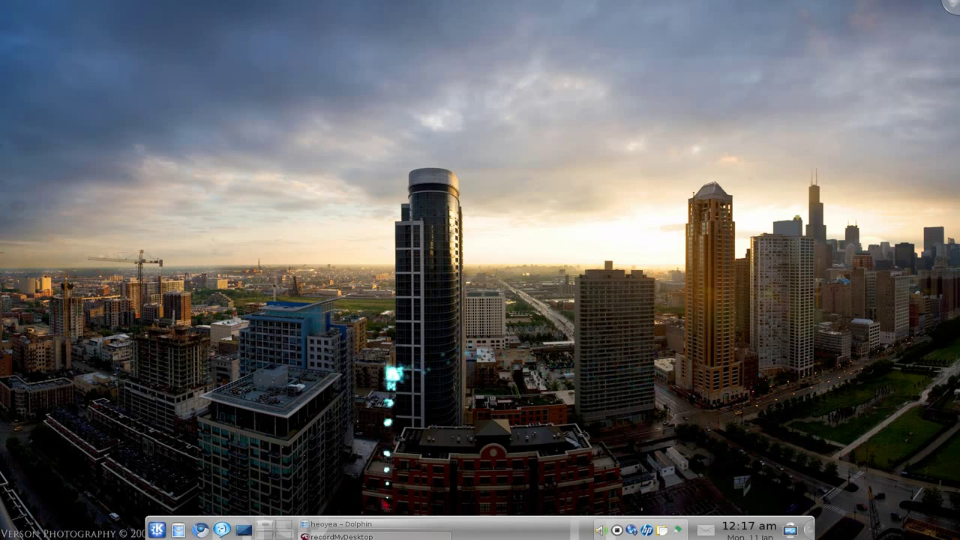
# Step: Turn on thumbnail previews in Dolphin's home folder and browse the files
pyautogui.click(336, 523)
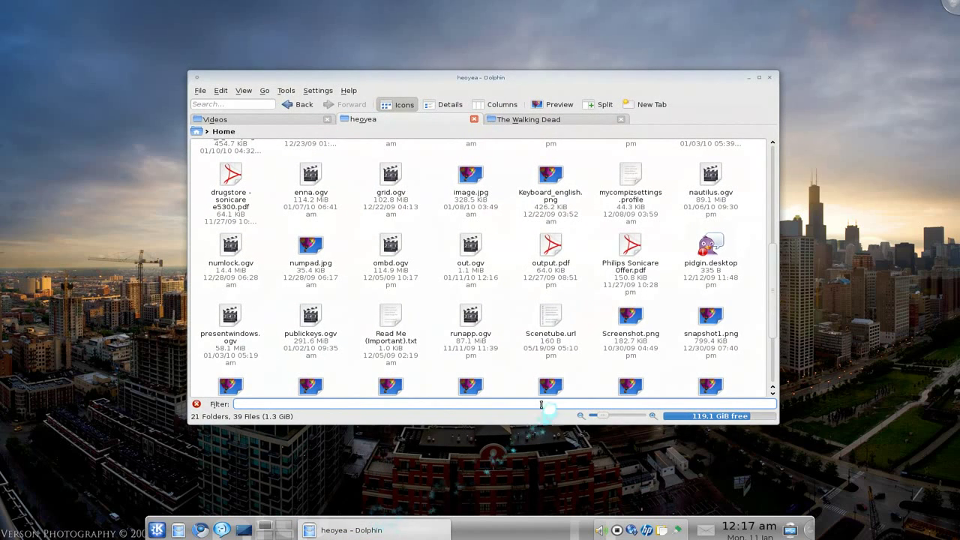
pyautogui.click(630, 176)
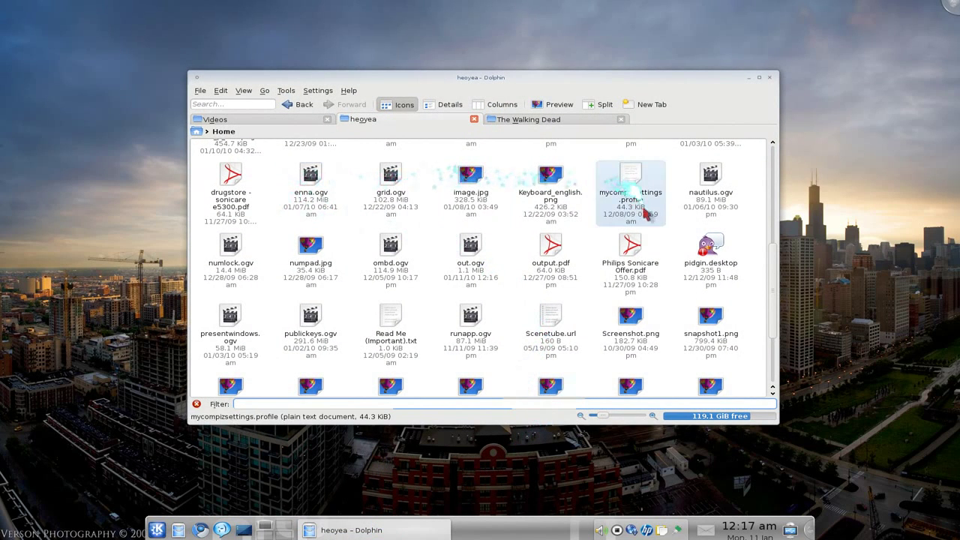
pyautogui.moveTo(553, 104)
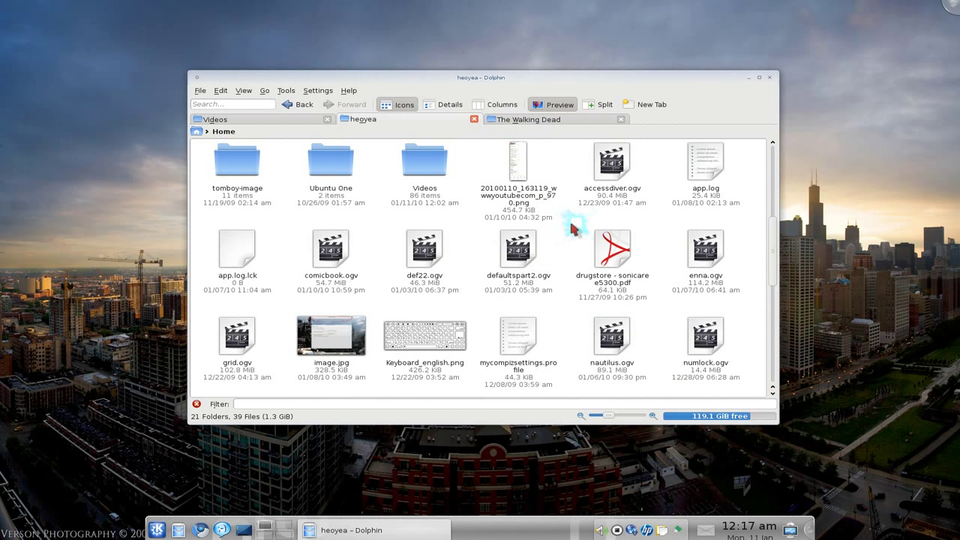
pyautogui.moveTo(574, 228)
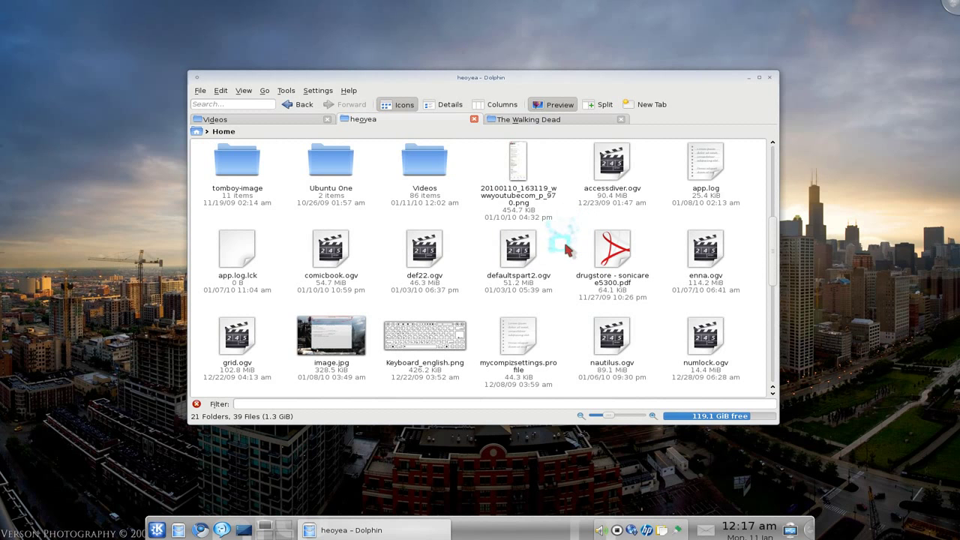
pyautogui.scroll(-3)
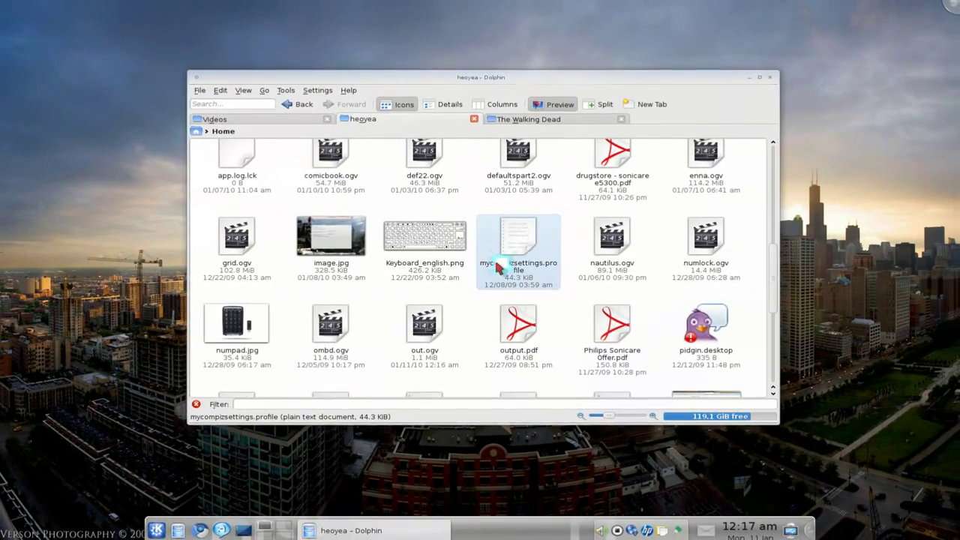
pyautogui.click(215, 118)
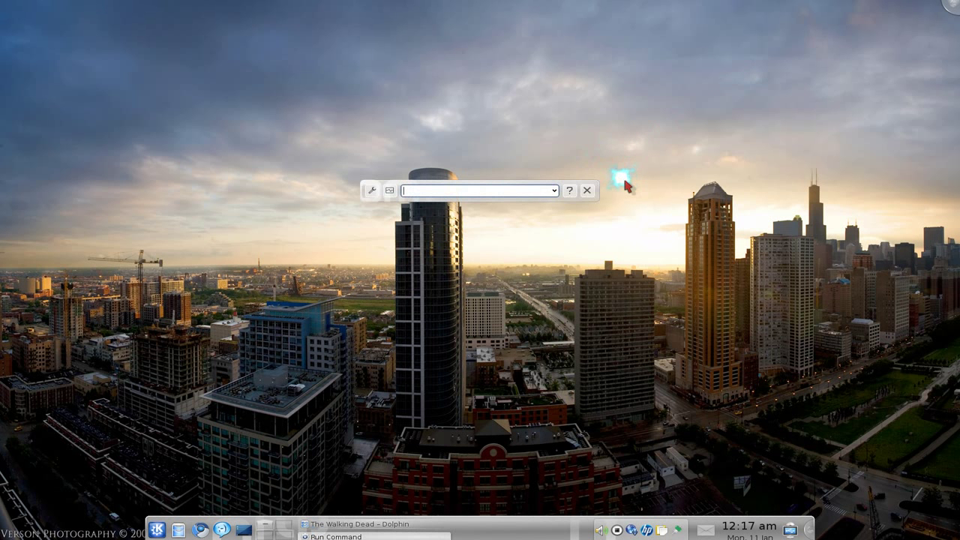
# Step: Search KPackageKit for 'mpla', expand the 4 installed mplayer packages, then cancel
pyautogui.click(590, 189)
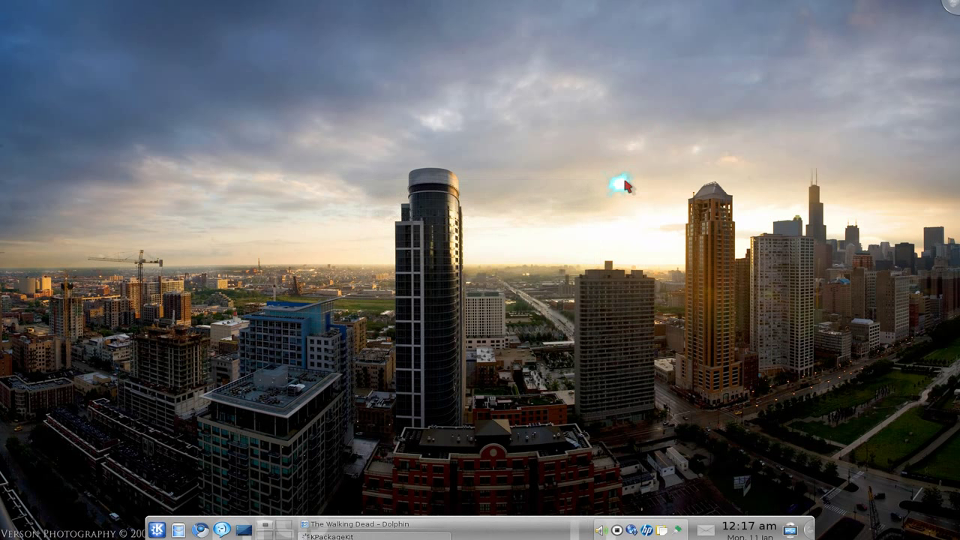
pyautogui.click(328, 527)
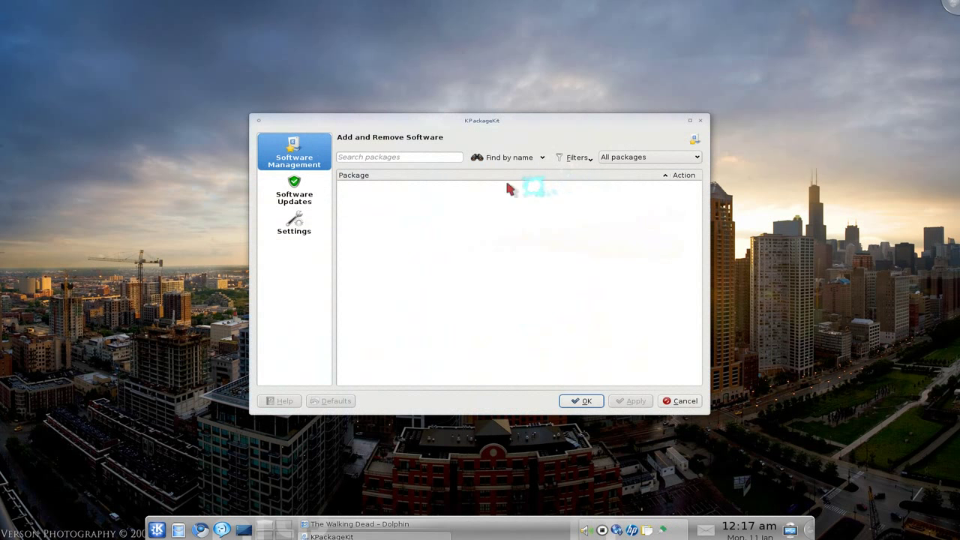
pyautogui.click(399, 157)
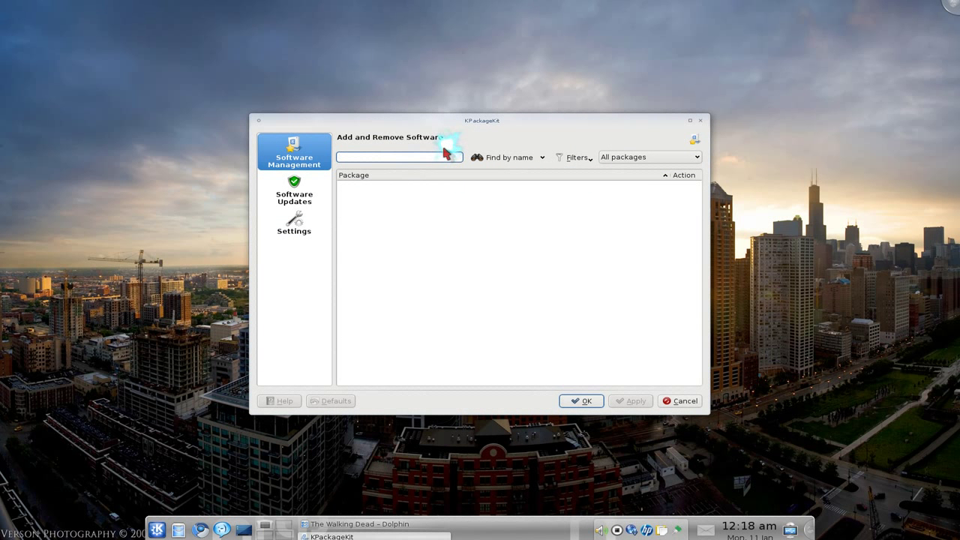
pyautogui.write('mplayer')
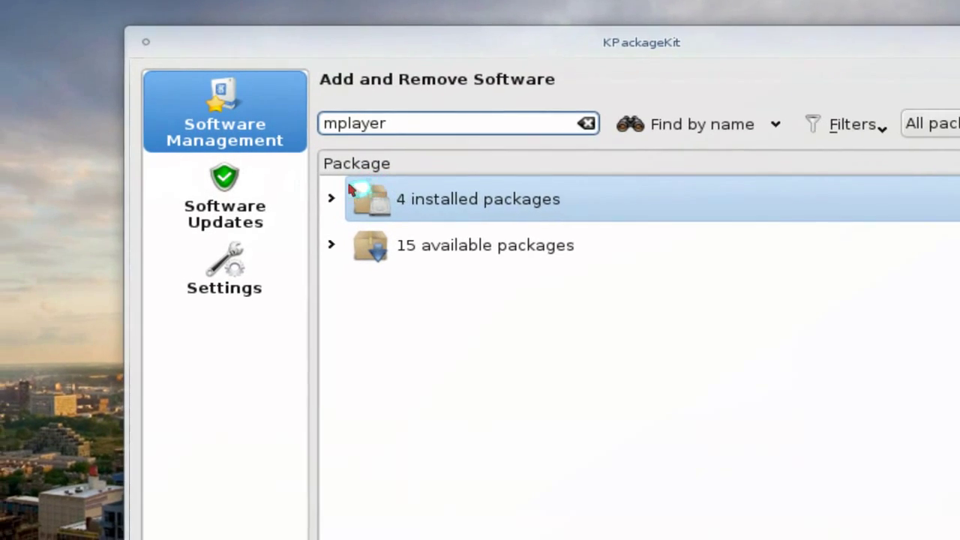
pyautogui.click(331, 197)
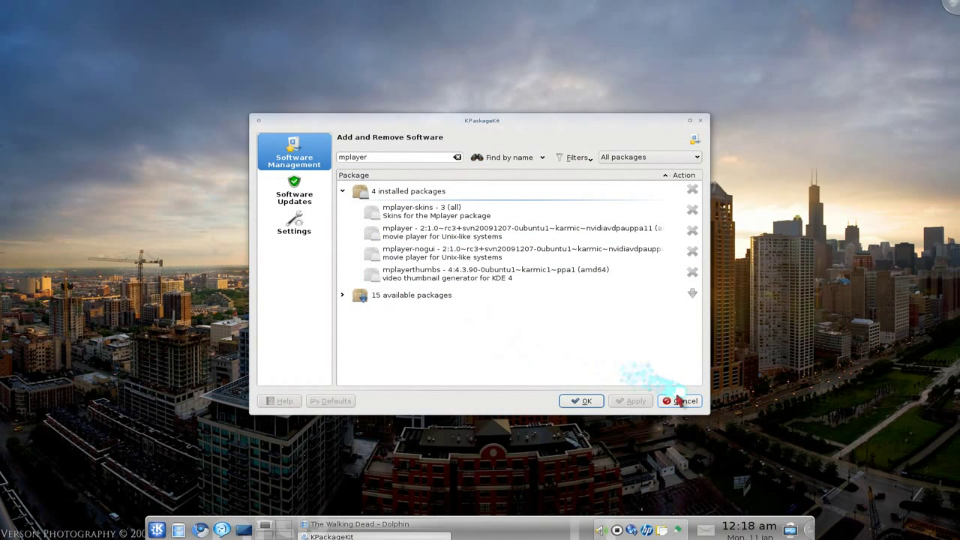
pyautogui.click(679, 401)
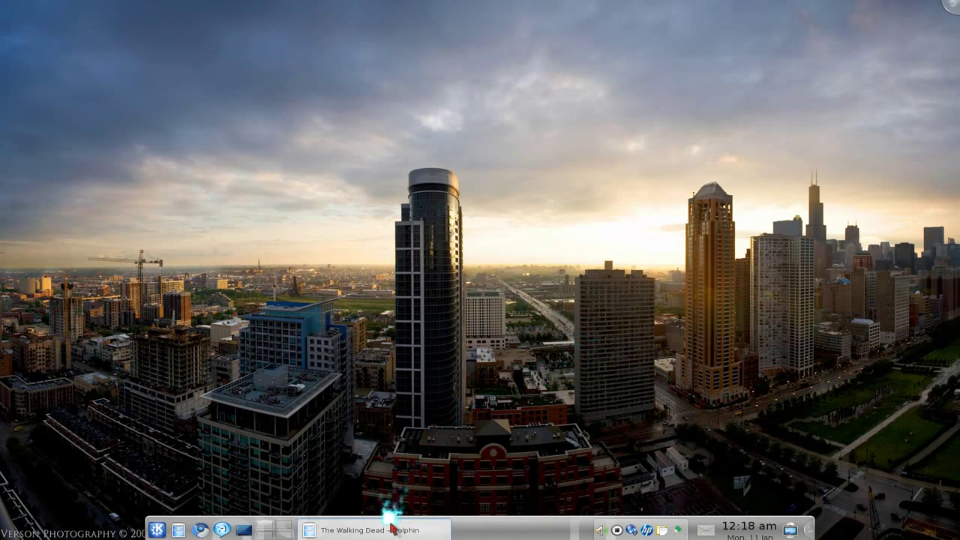
# Step: Open Configure Dolphin on the General section's Previews tab
pyautogui.click(367, 529)
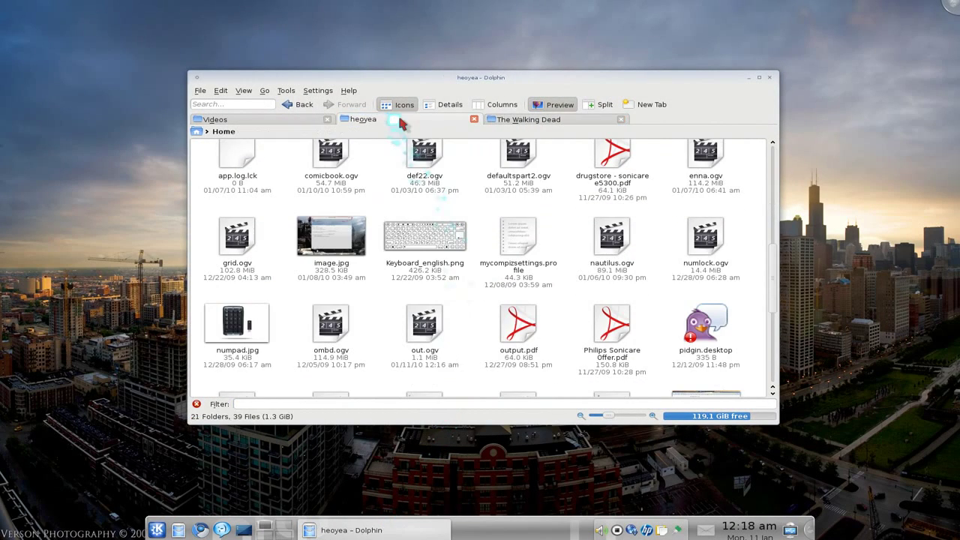
pyautogui.moveTo(285, 90)
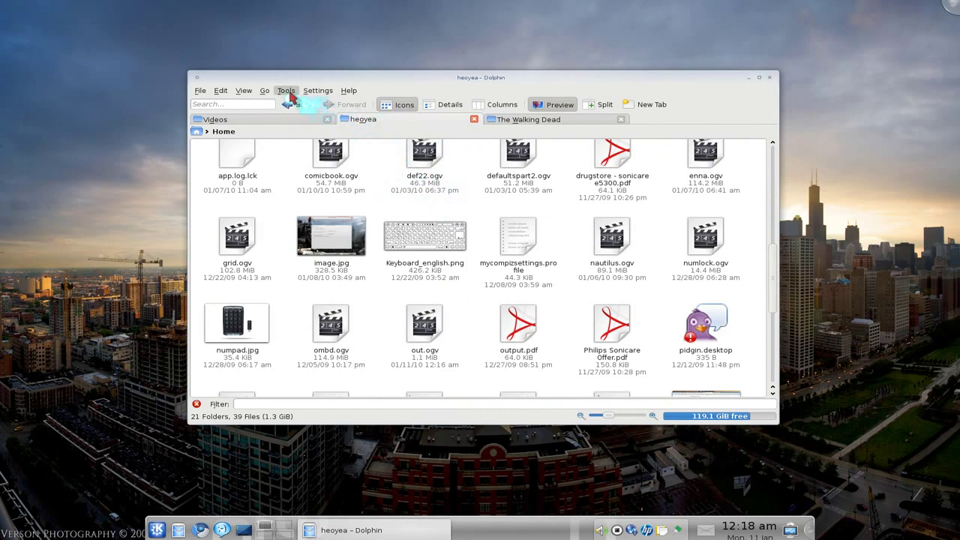
pyautogui.click(317, 90)
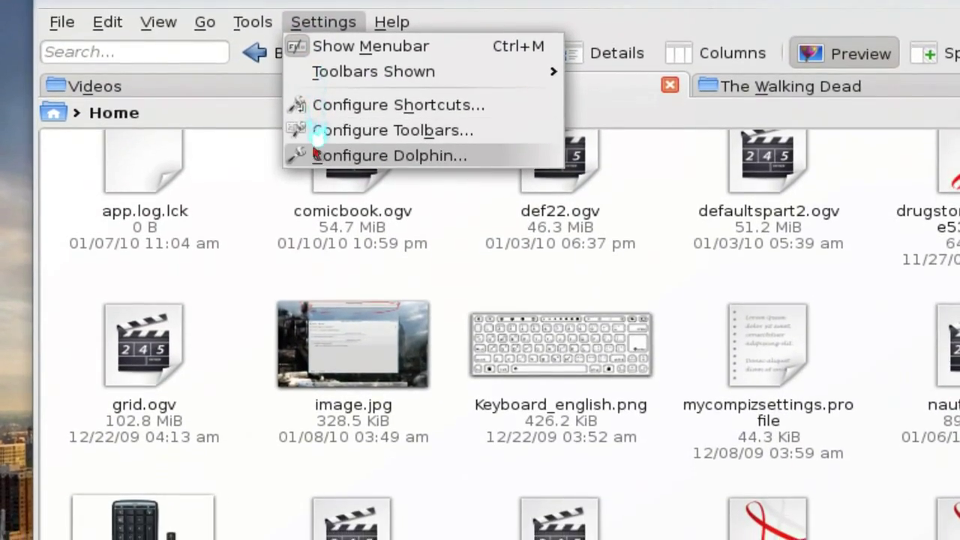
pyautogui.click(388, 156)
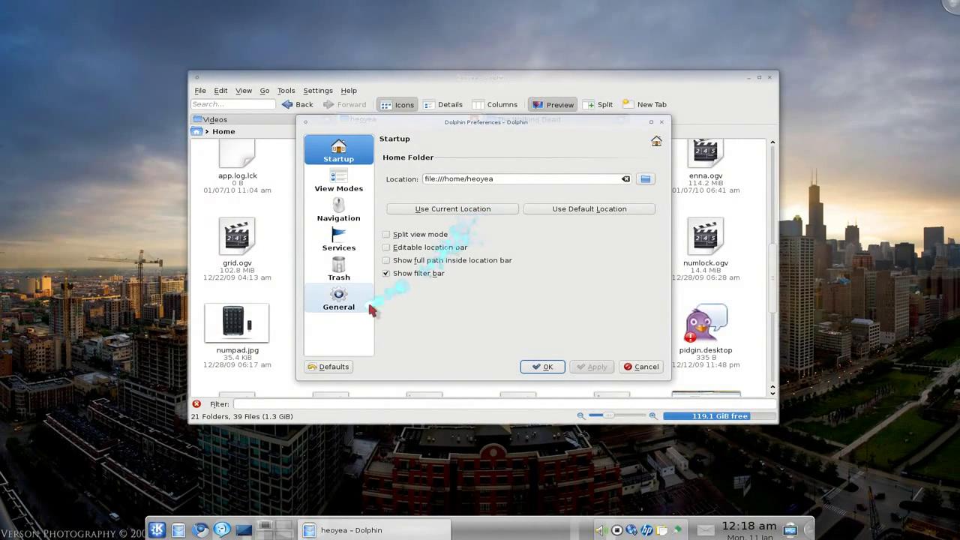
pyautogui.click(338, 296)
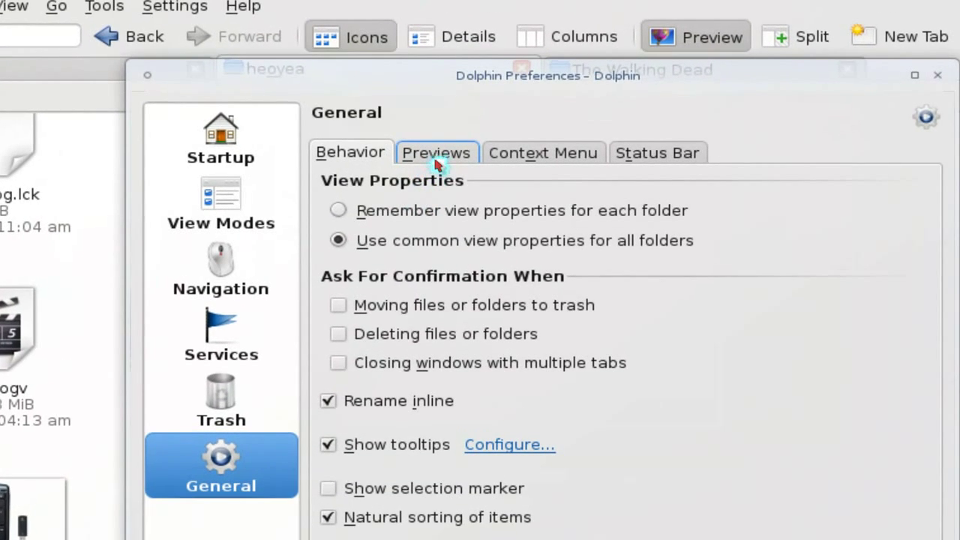
pyautogui.click(436, 152)
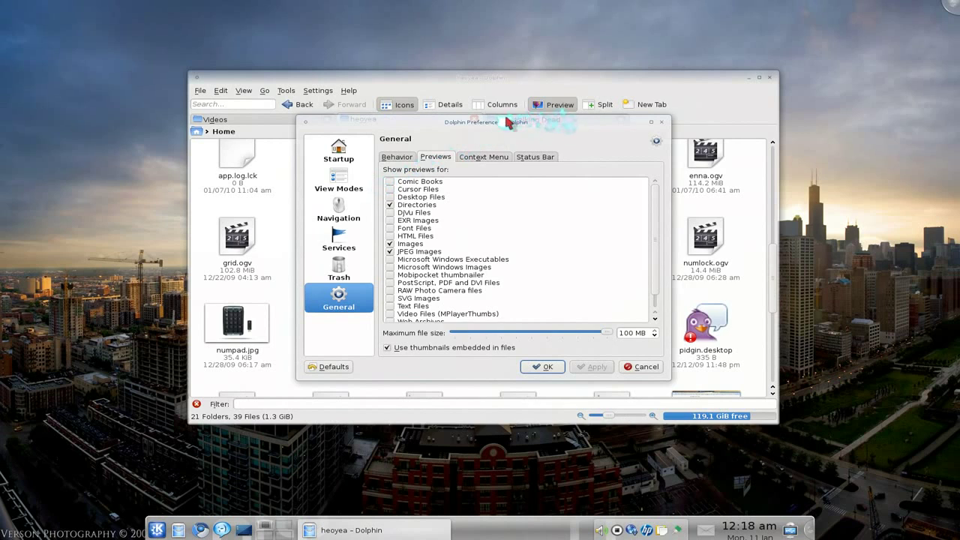
# Step: On The Walking Dead tab, tick Comic Books previews and apply
pyautogui.click(528, 119)
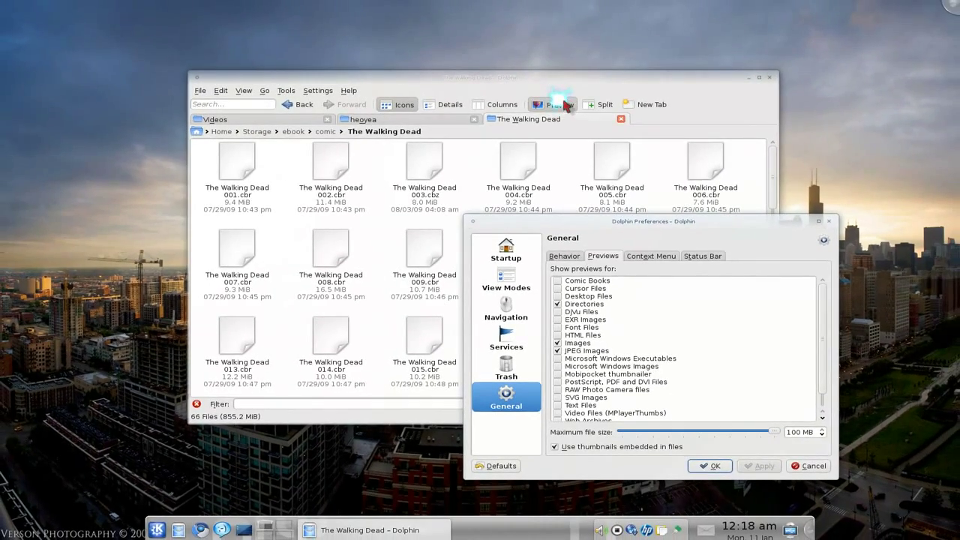
pyautogui.click(556, 279)
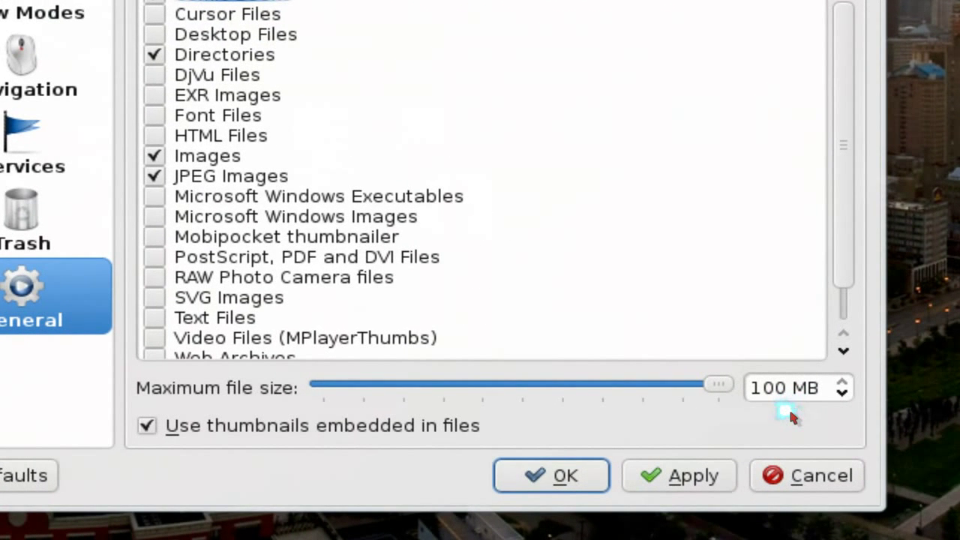
pyautogui.moveTo(787, 416)
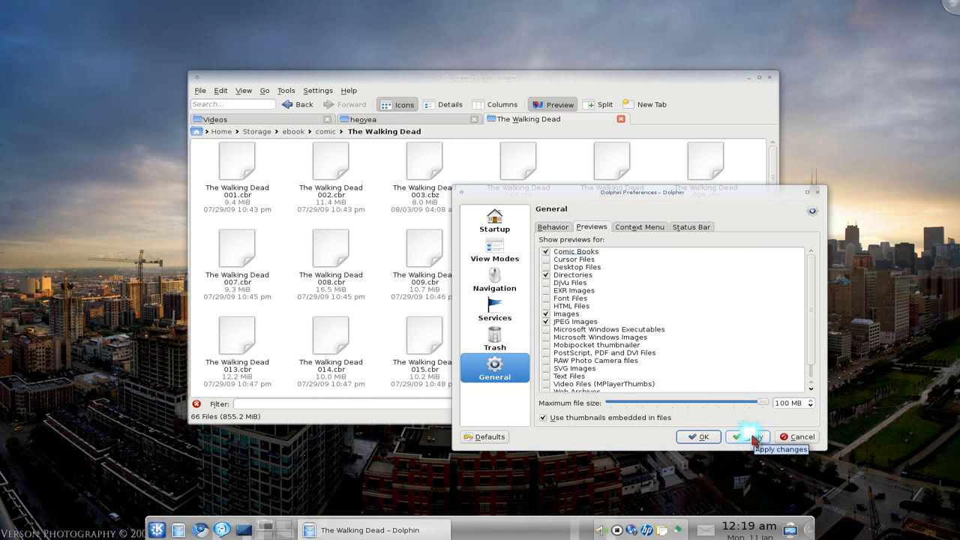
pyautogui.click(746, 437)
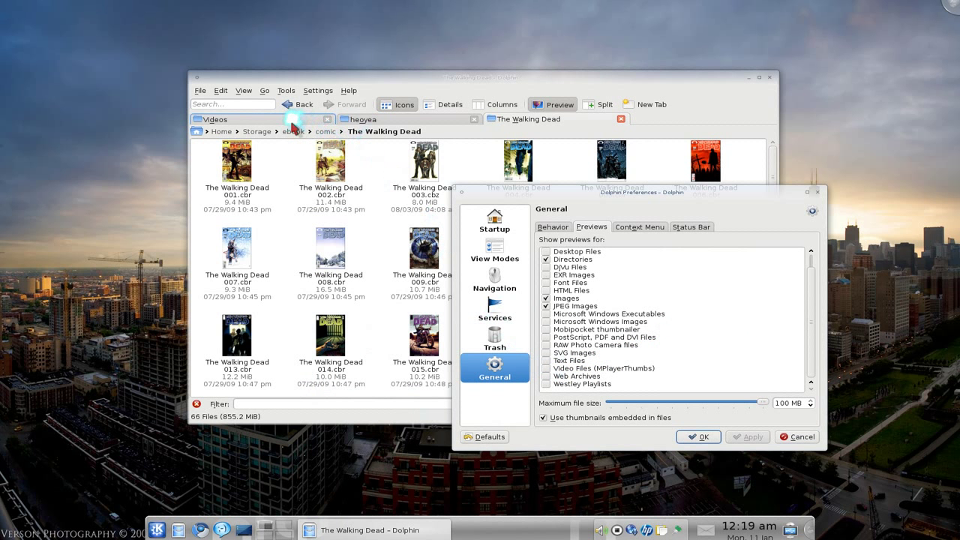
# Step: On the Videos tab, enable Video Files (MPlayerThumbs) previews and confirm with OK
pyautogui.click(215, 118)
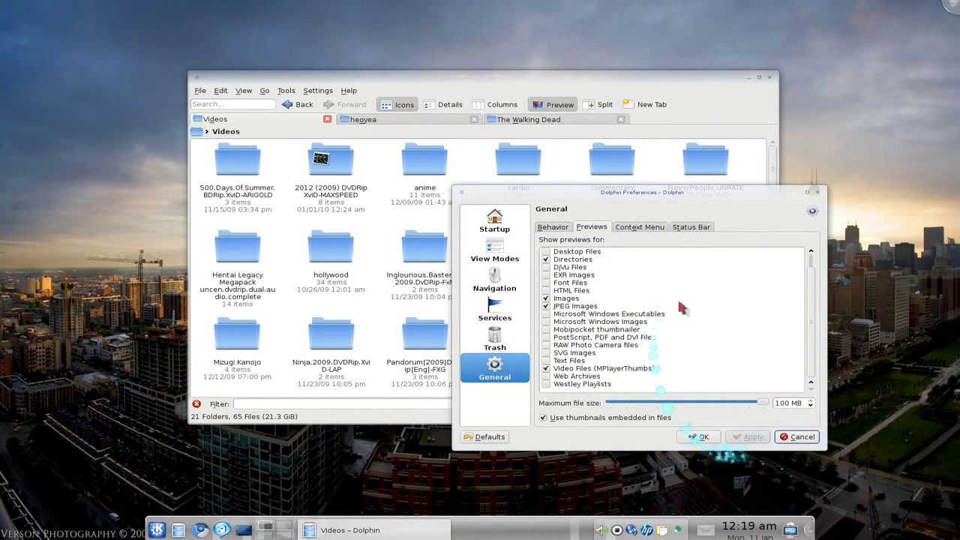
pyautogui.click(698, 437)
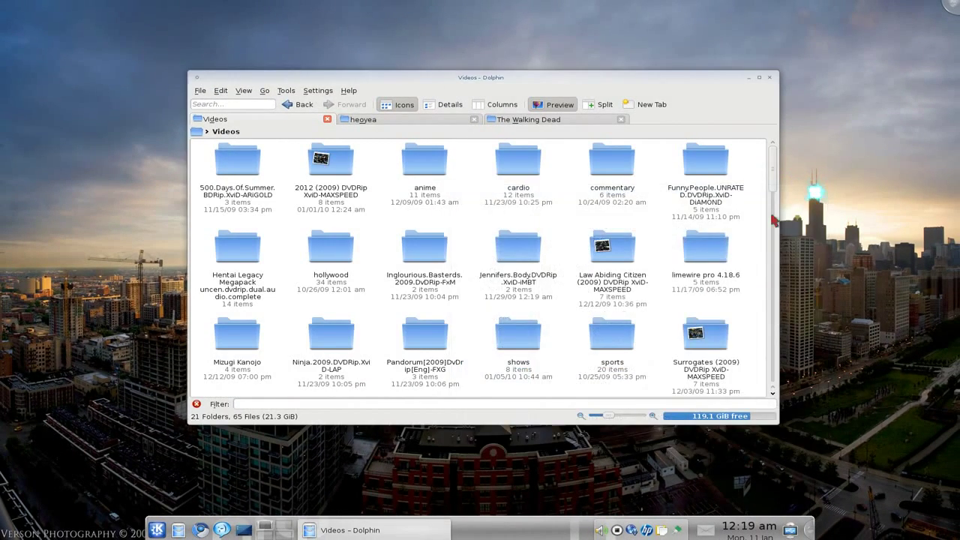
pyautogui.scroll(-3)
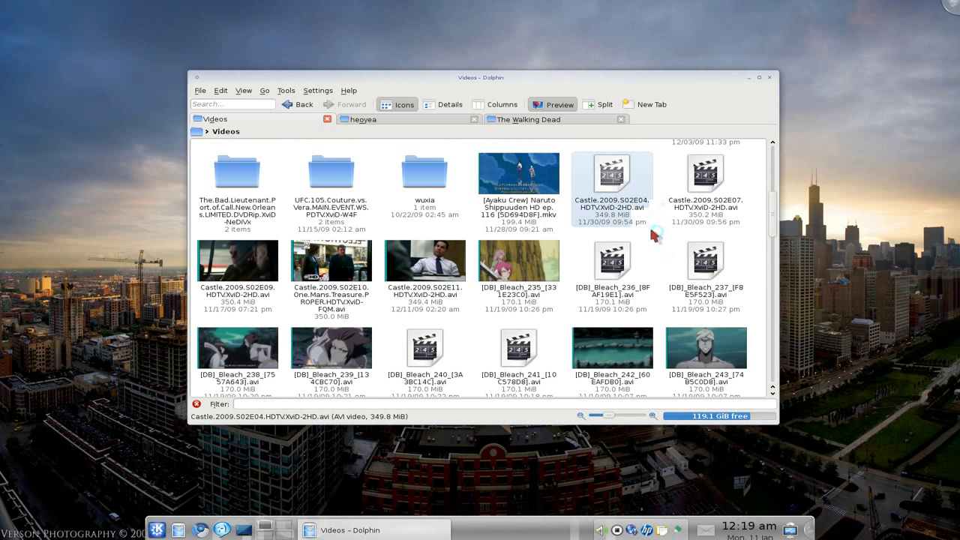
# Step: Scroll the Videos folder down to the Bleach episodes with frame thumbnails
pyautogui.click(705, 263)
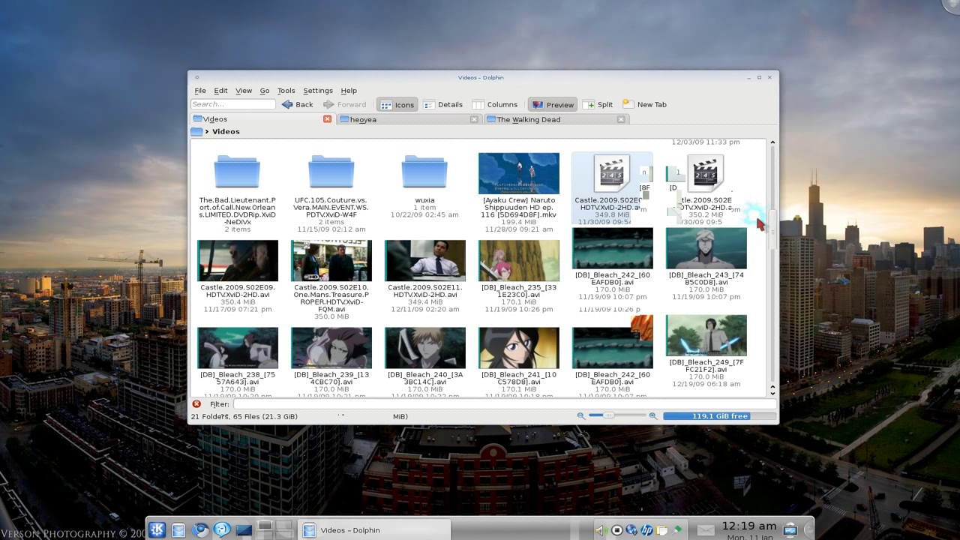
pyautogui.moveTo(757, 225)
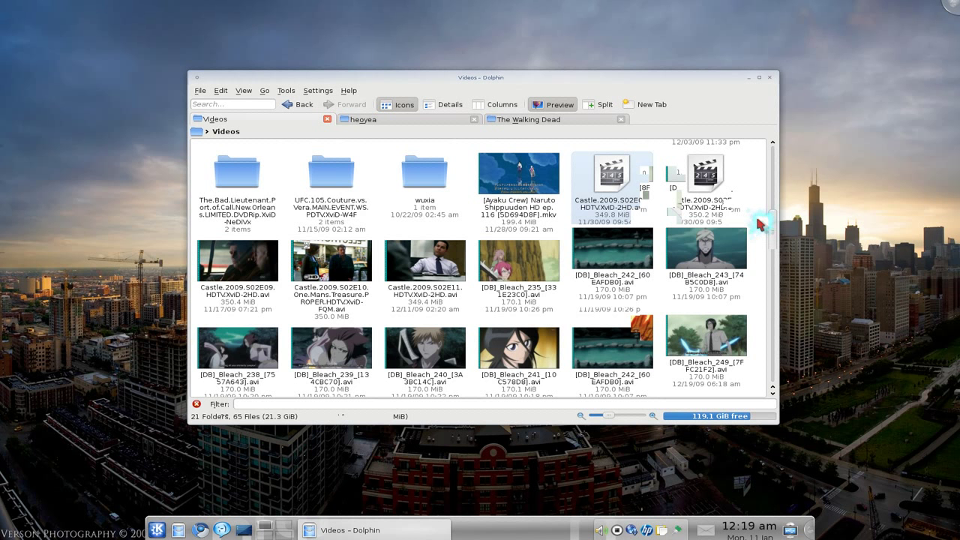
pyautogui.scroll(-3)
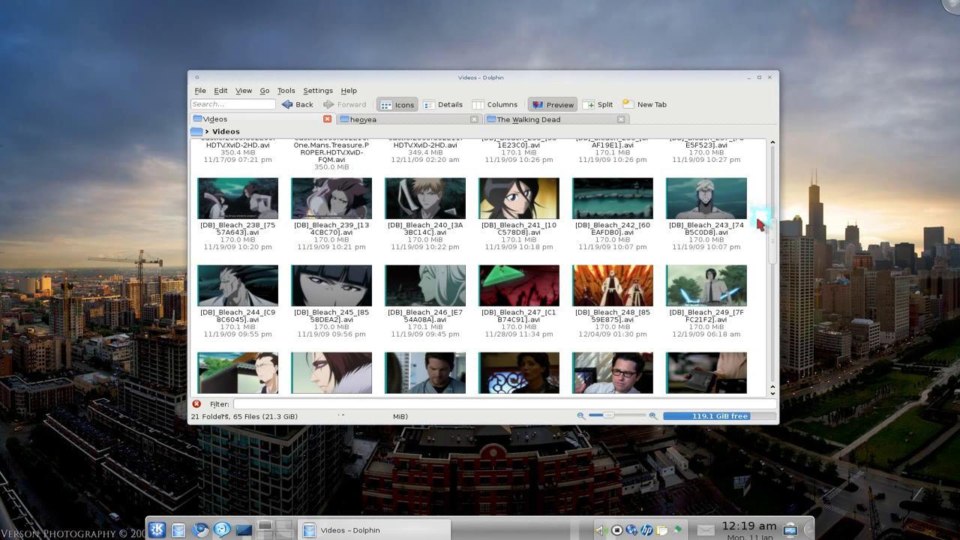
pyautogui.moveTo(780, 203)
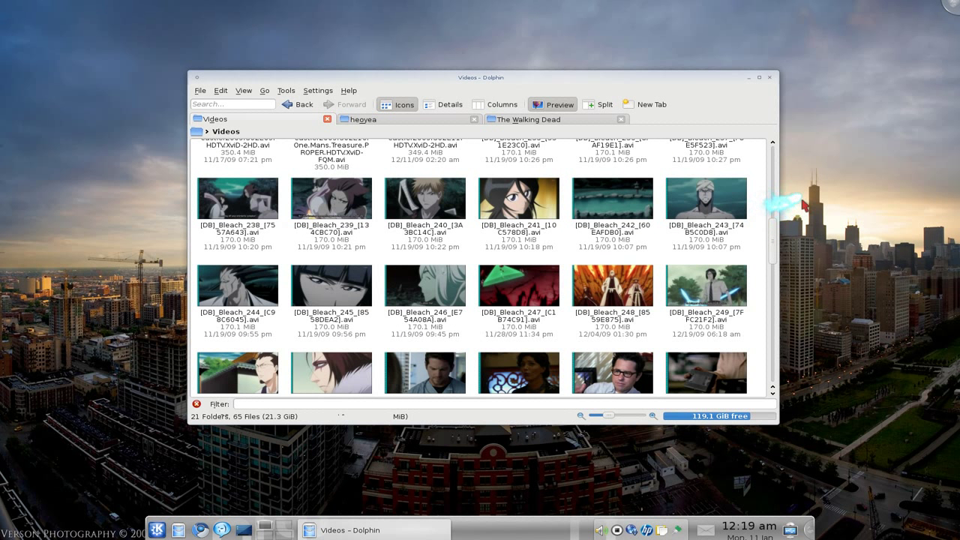
pyautogui.moveTo(787, 214)
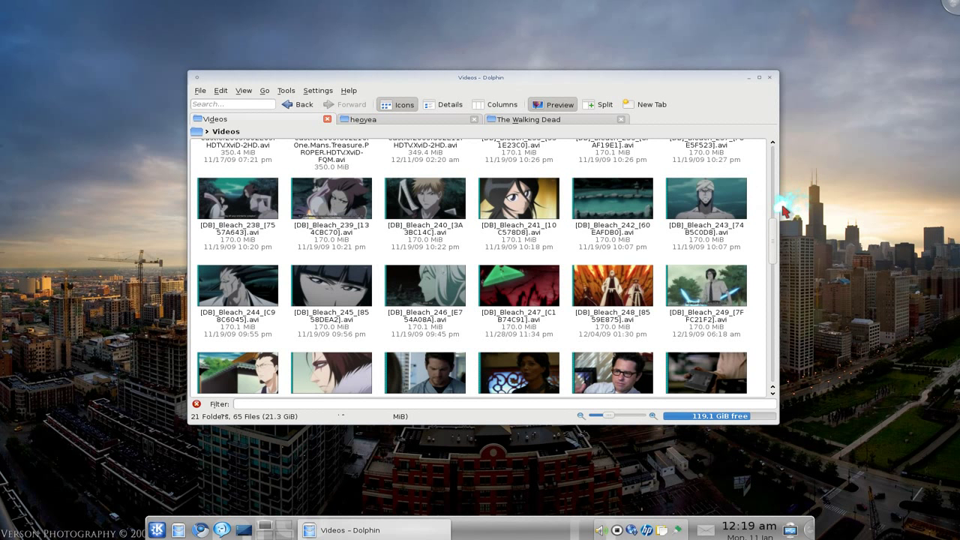
pyautogui.moveTo(752, 77)
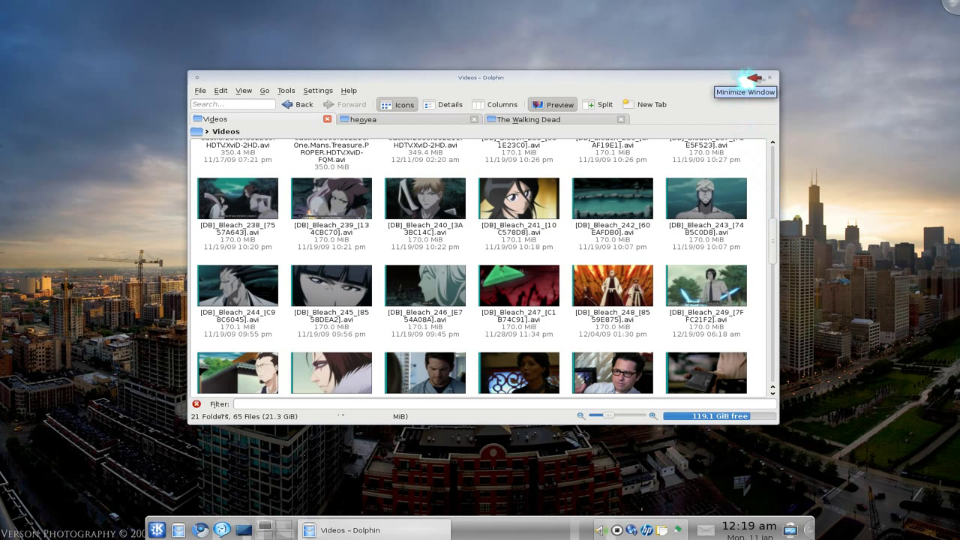